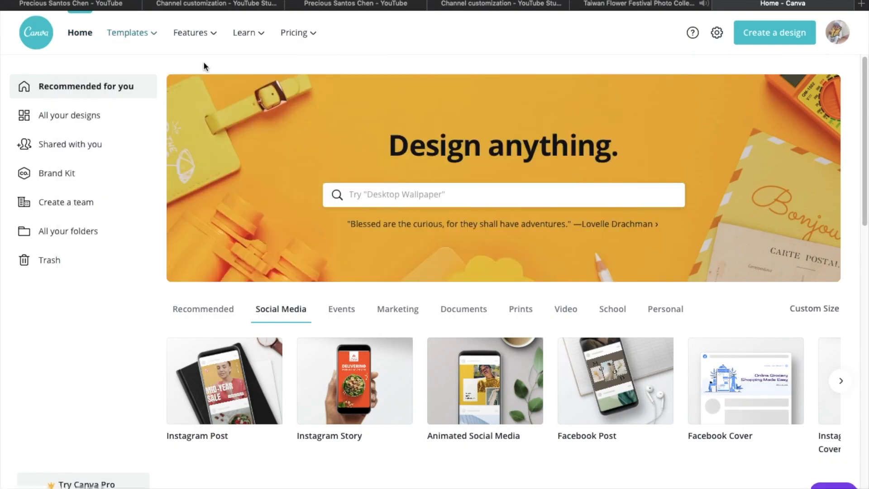
Open Canva's Templates gallery and page through the Browse by category carousel toward logos.
{"action": "left_click", "coordinate": [128, 32]}
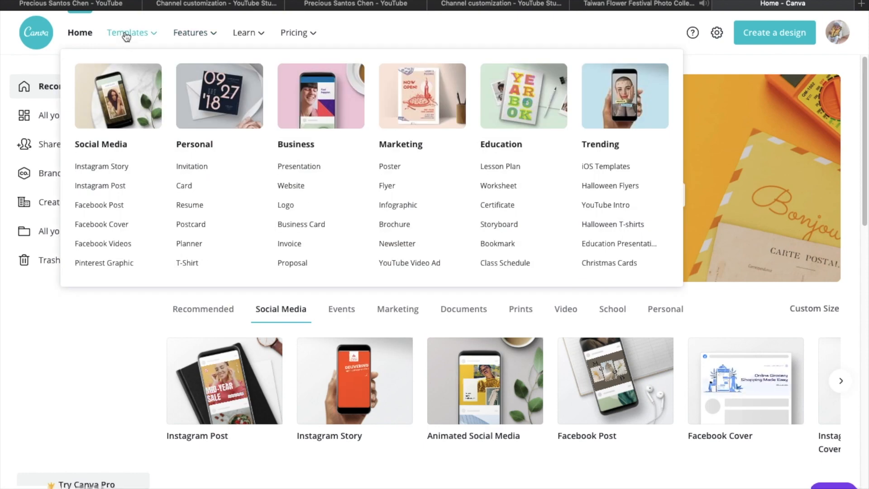
{"action": "left_click", "coordinate": [127, 32]}
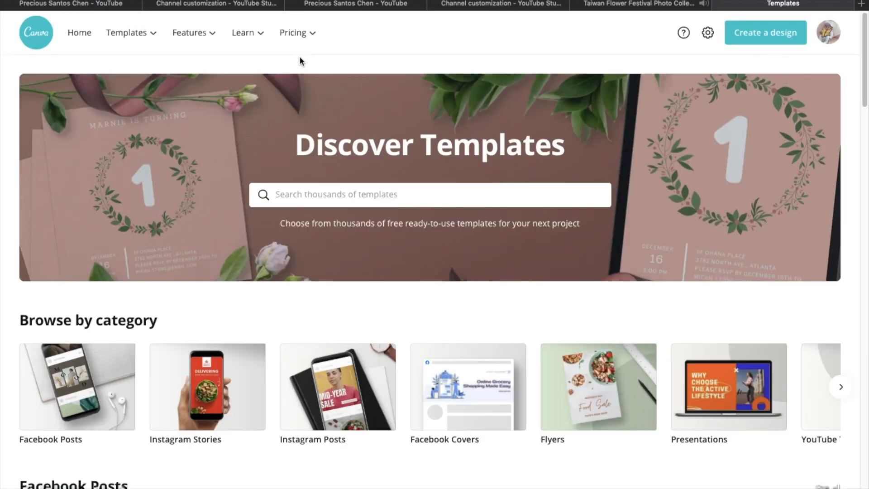
{"action": "scroll", "scroll_direction": "down", "scroll_amount": 3}
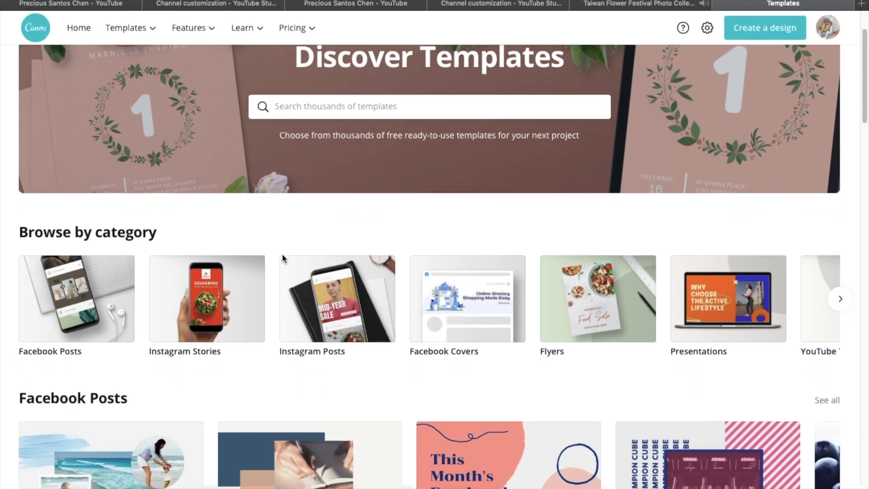
{"action": "scroll", "scroll_direction": "down", "scroll_amount": 3}
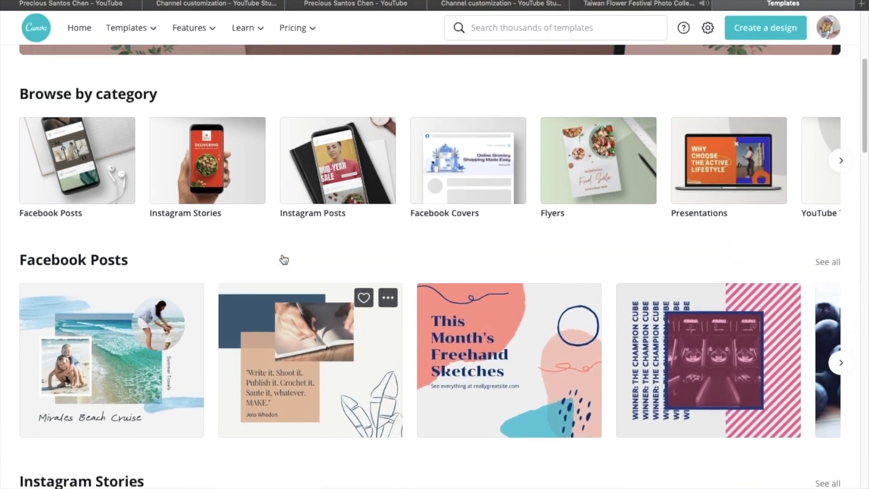
{"action": "scroll", "scroll_direction": "down", "scroll_amount": 3}
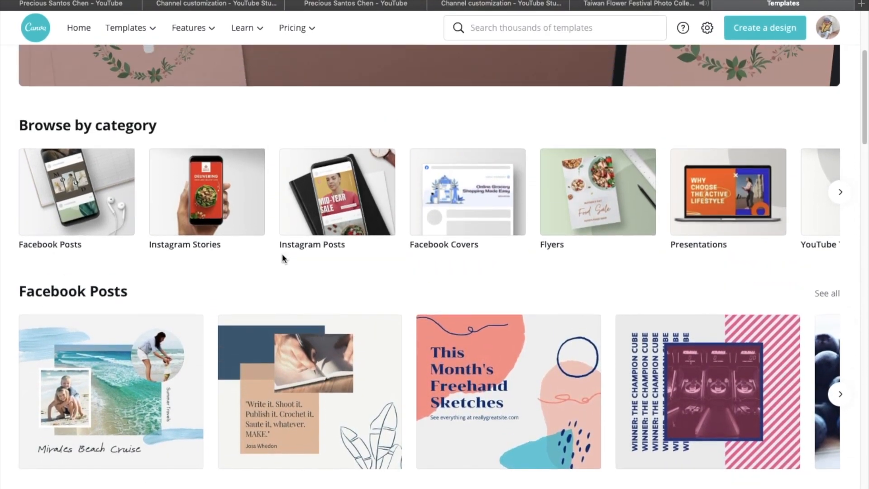
{"action": "left_click", "coordinate": [840, 192]}
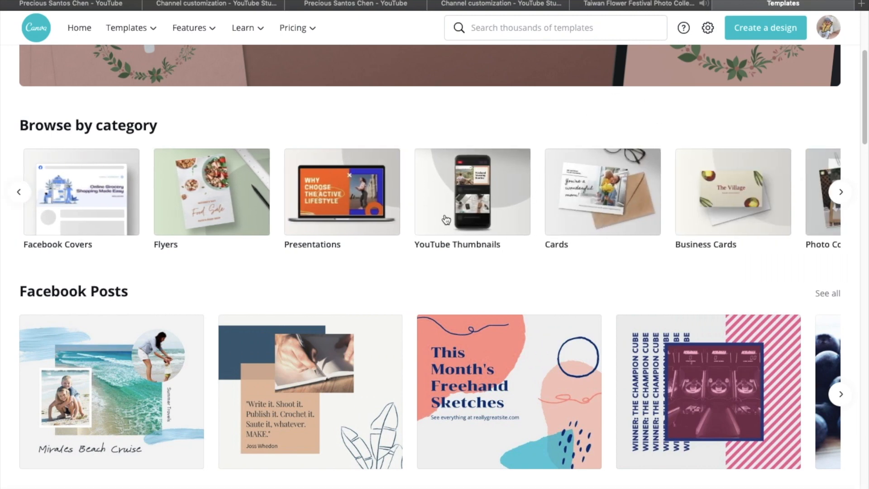
{"action": "left_click", "coordinate": [840, 192]}
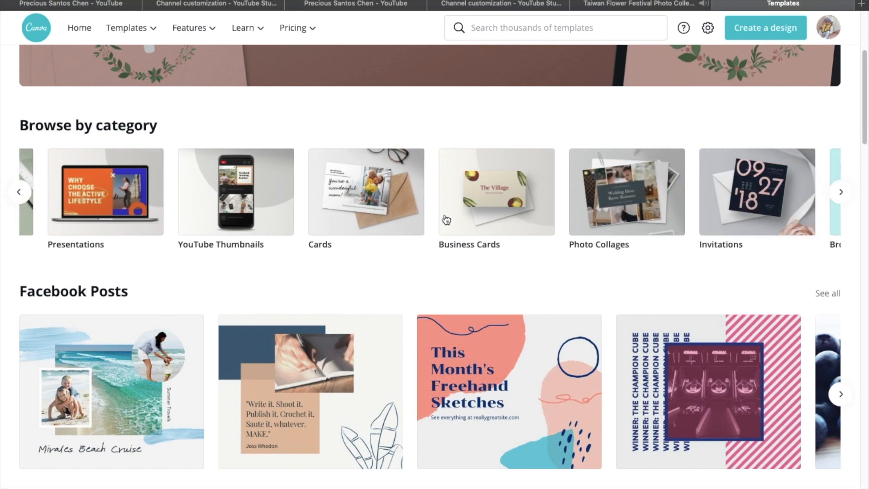
{"action": "left_click", "coordinate": [840, 192]}
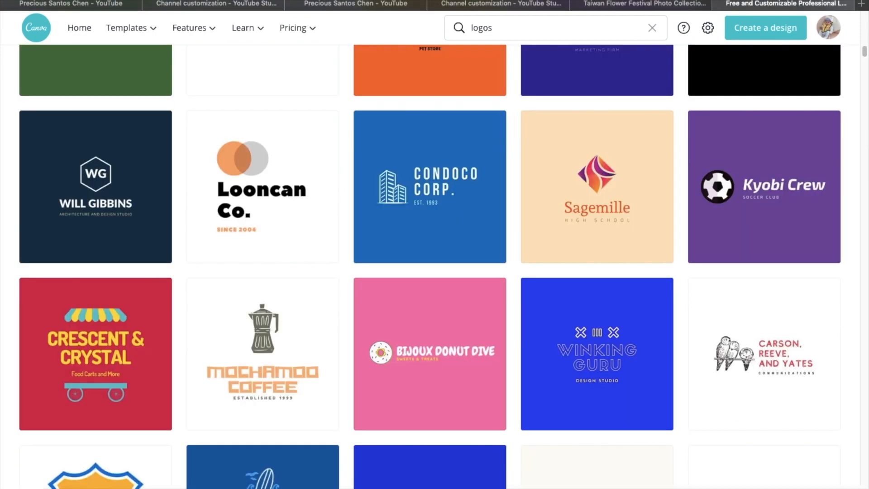
Scroll the logo results and open the White and Red Round Fitness Logo template.
{"action": "scroll", "scroll_direction": "down", "scroll_amount": 3}
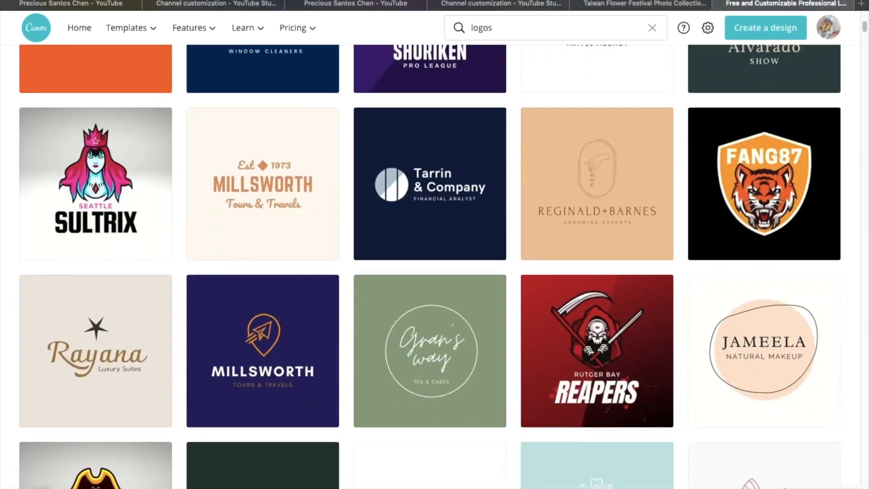
{"action": "scroll", "scroll_direction": "down", "scroll_amount": 3}
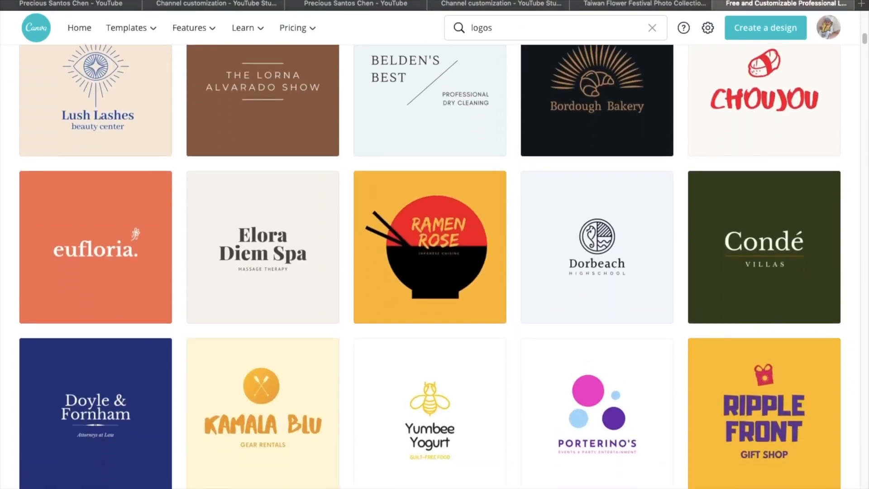
{"action": "scroll", "scroll_direction": "down", "scroll_amount": 3}
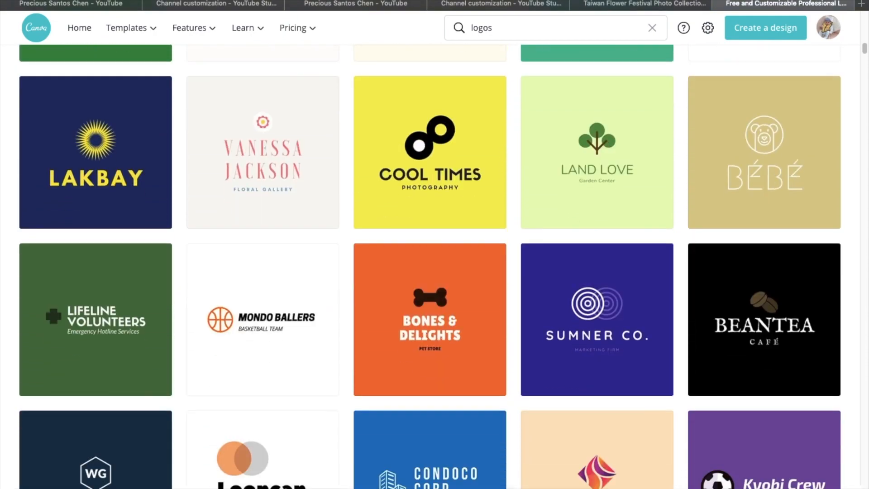
{"action": "scroll", "scroll_direction": "down", "scroll_amount": 3}
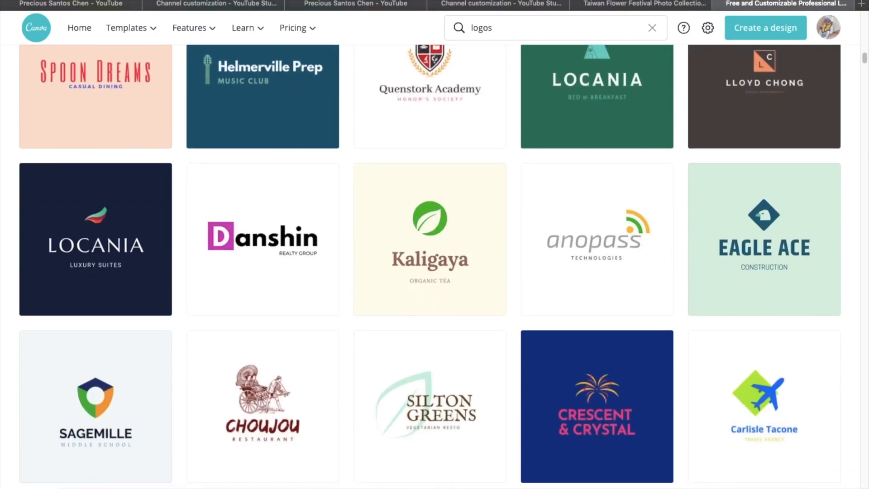
{"action": "scroll", "scroll_direction": "down", "scroll_amount": 3}
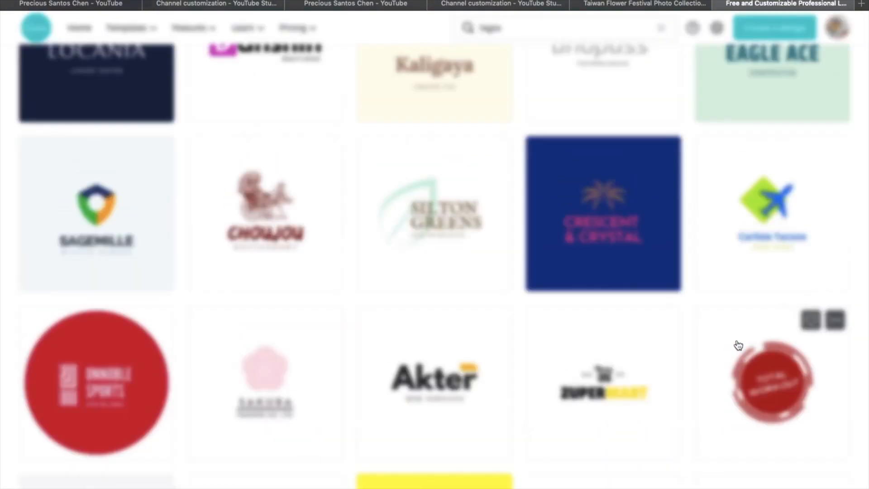
{"action": "left_click", "coordinate": [770, 381]}
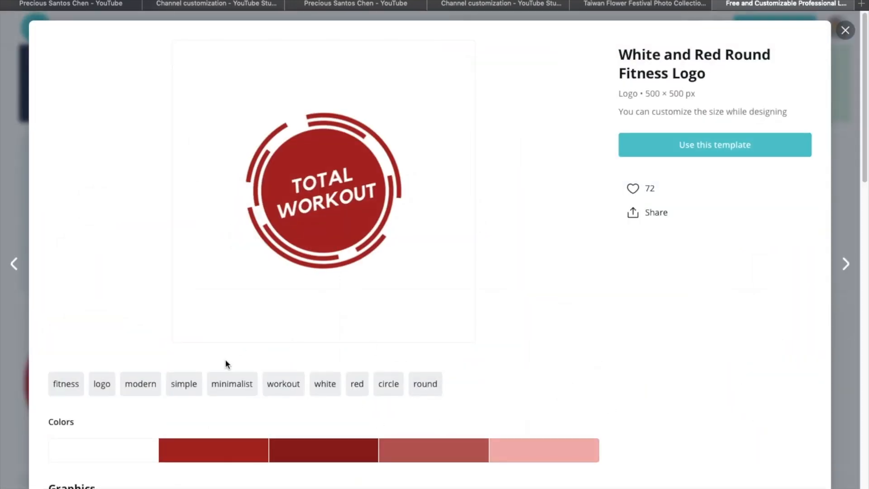
{"action": "scroll", "scroll_direction": "down", "scroll_amount": 3}
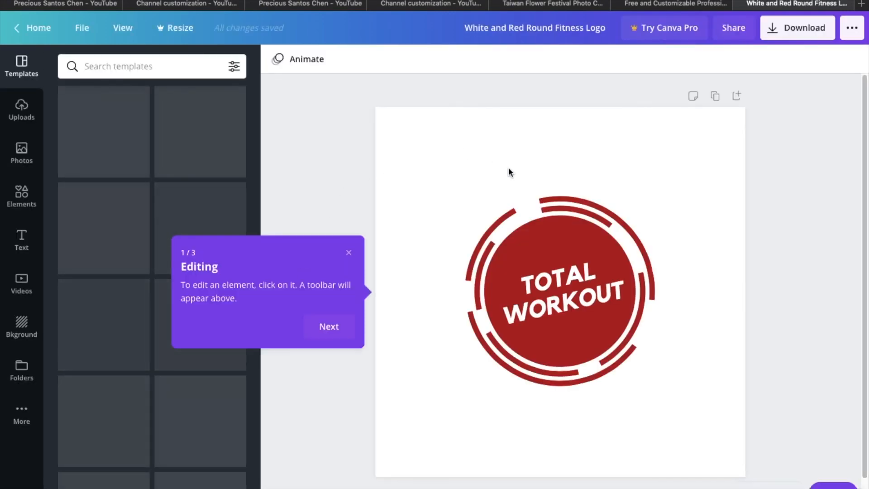
Make the round logo black and retype its text as 'PRECIOUS SANTOS CHEN'.
{"action": "left_click", "coordinate": [560, 289]}
{"action": "type", "text": "PRECIOU"}
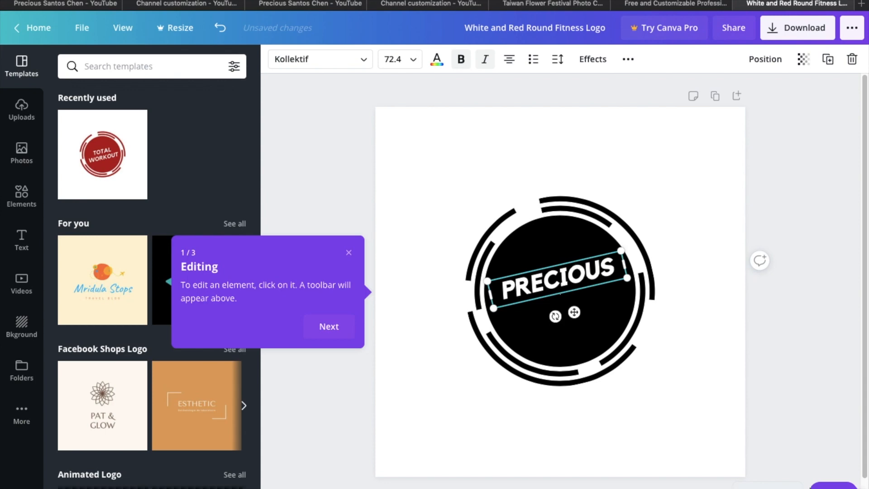
{"action": "type", "text": "S"}
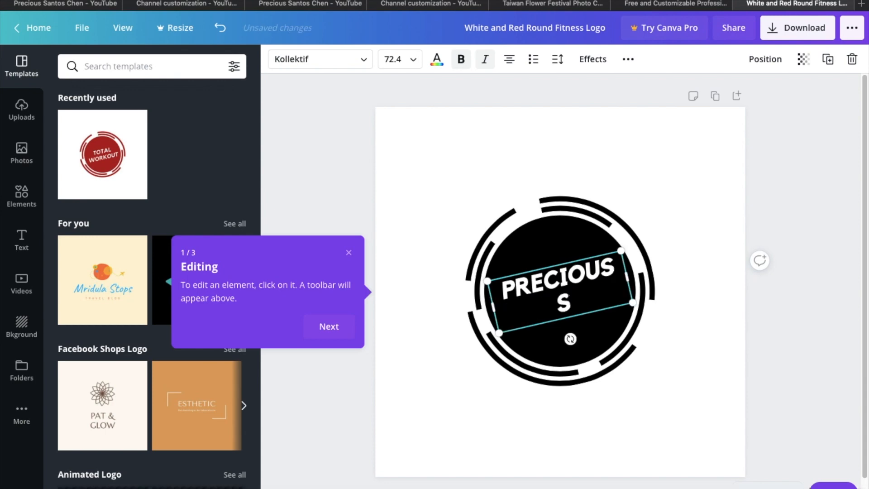
{"action": "type", "text": "ANTOS"}
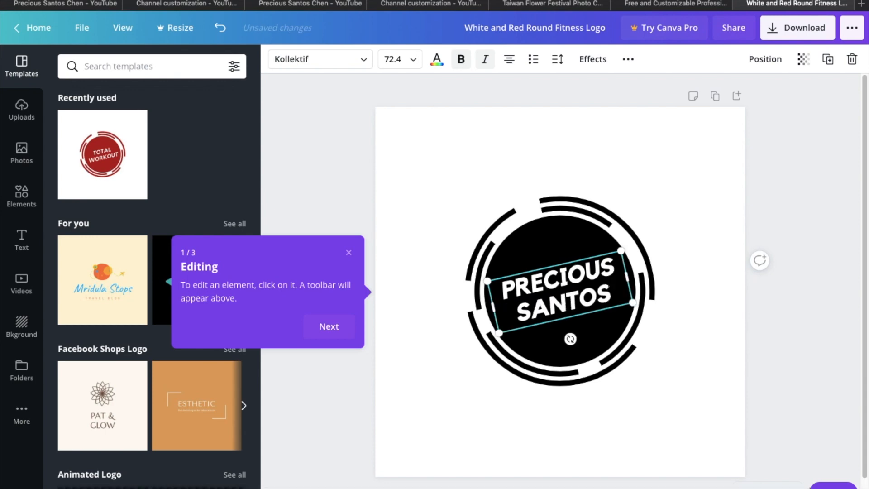
{"action": "type", "text": "CHEN"}
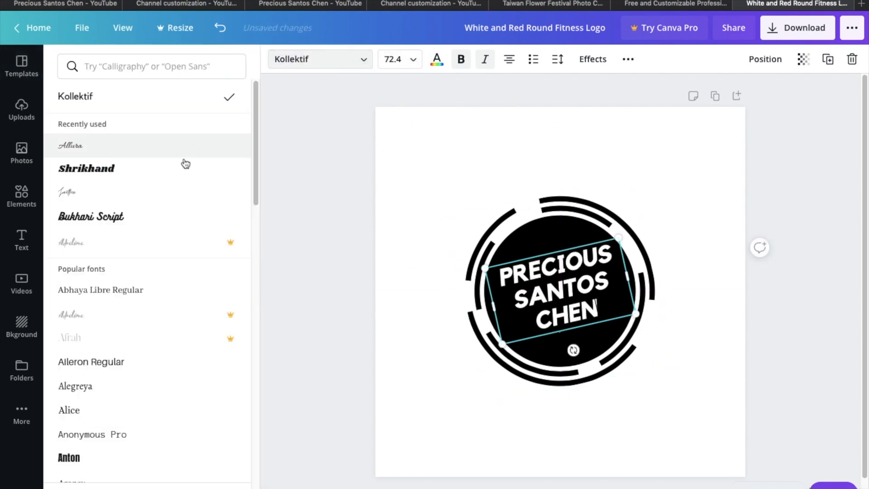
Try the Allura and Shrikhand fonts on the logo name.
{"action": "left_click", "coordinate": [71, 145]}
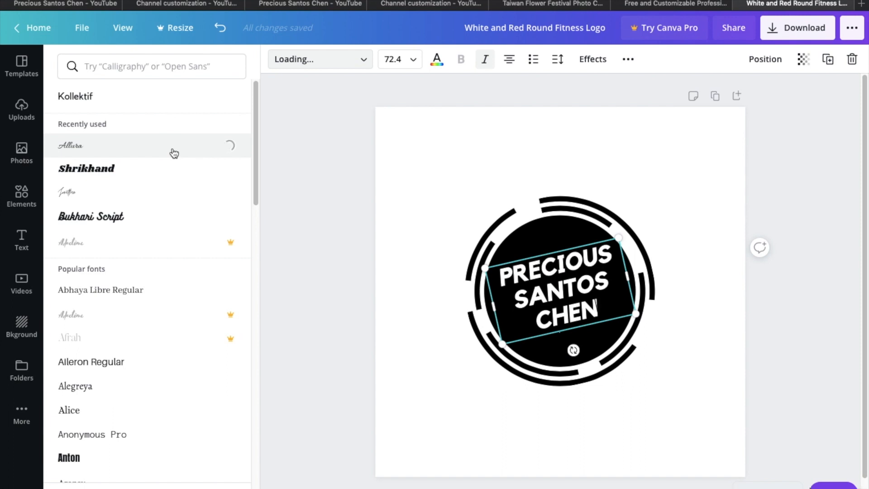
{"action": "left_click", "coordinate": [70, 145]}
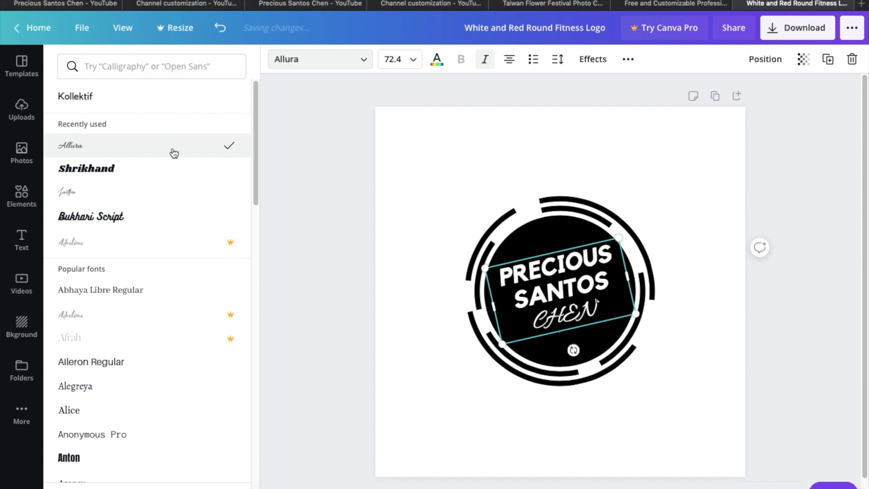
{"action": "left_click", "coordinate": [75, 96]}
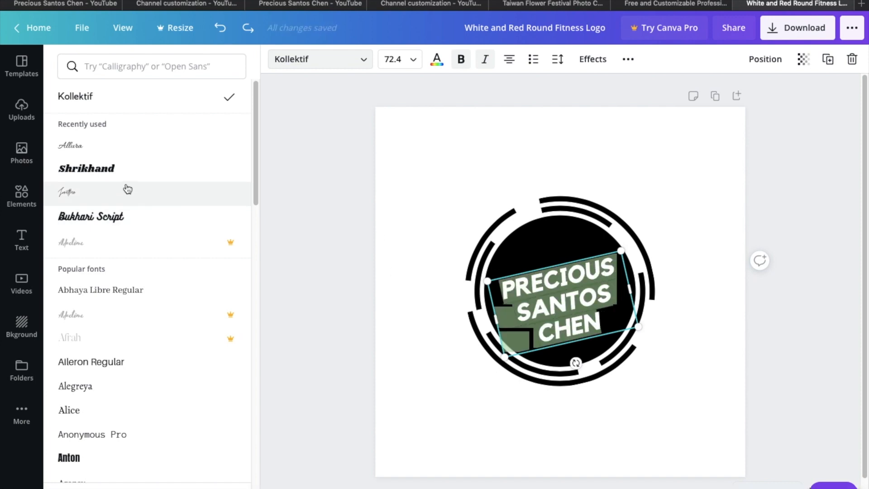
{"action": "left_click", "coordinate": [86, 168]}
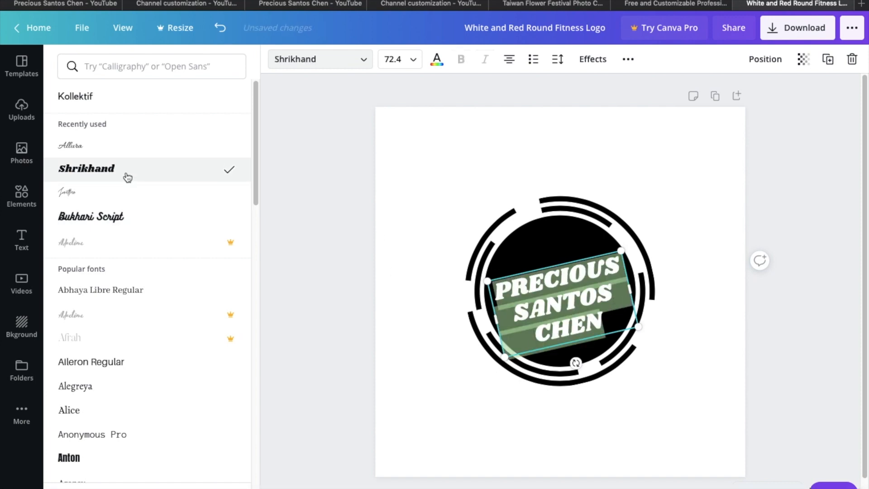
Try Bukhari Script, Anton and Archivo Black, then revert the name to Kollektif.
{"action": "left_click", "coordinate": [91, 216]}
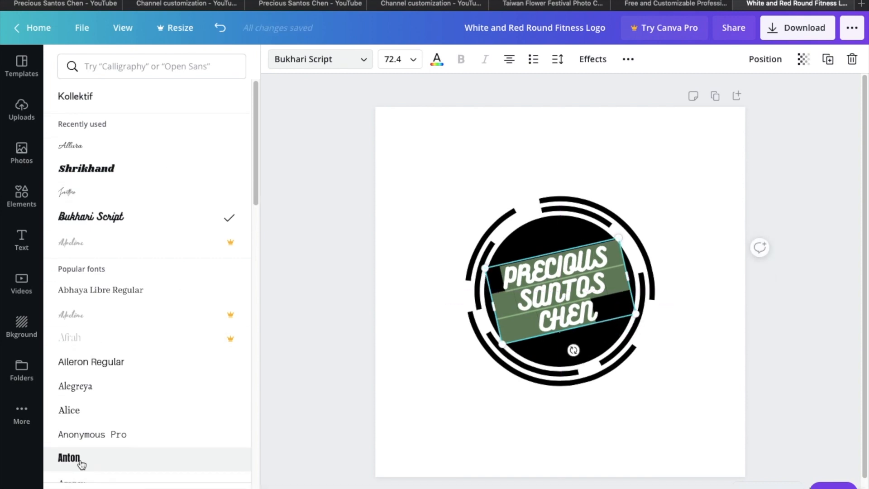
{"action": "left_click", "coordinate": [68, 458]}
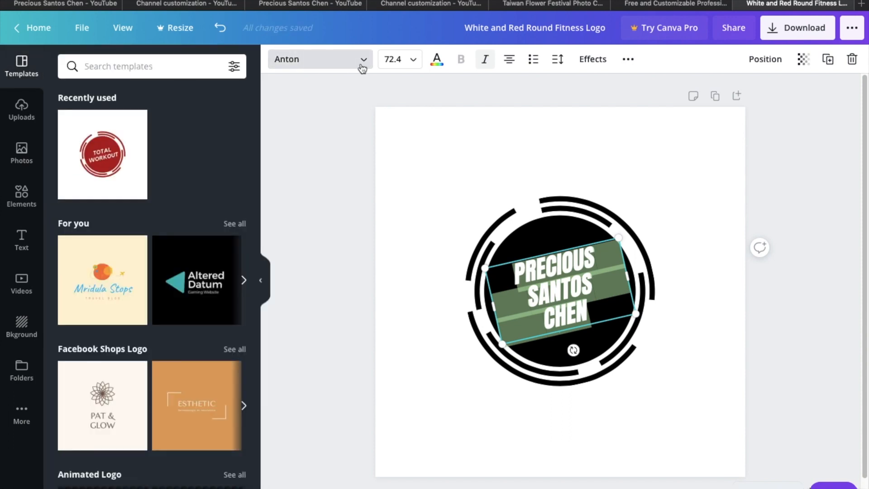
{"action": "left_click", "coordinate": [320, 59]}
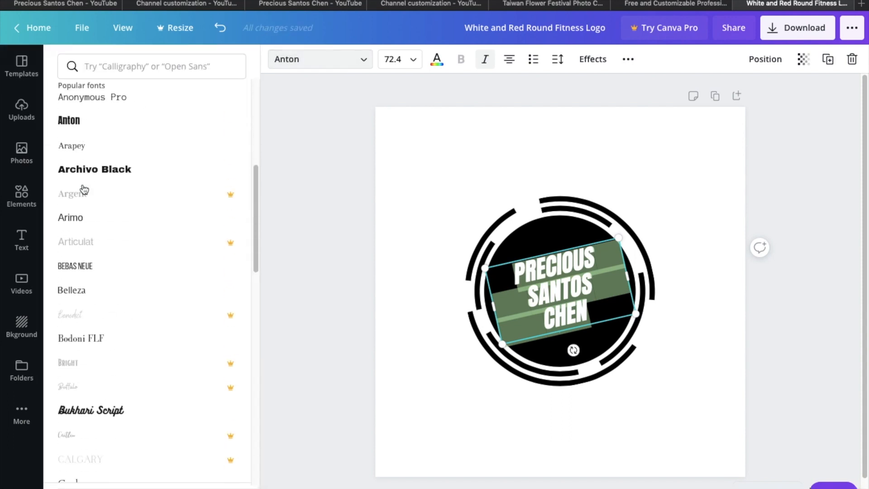
{"action": "left_click", "coordinate": [94, 169]}
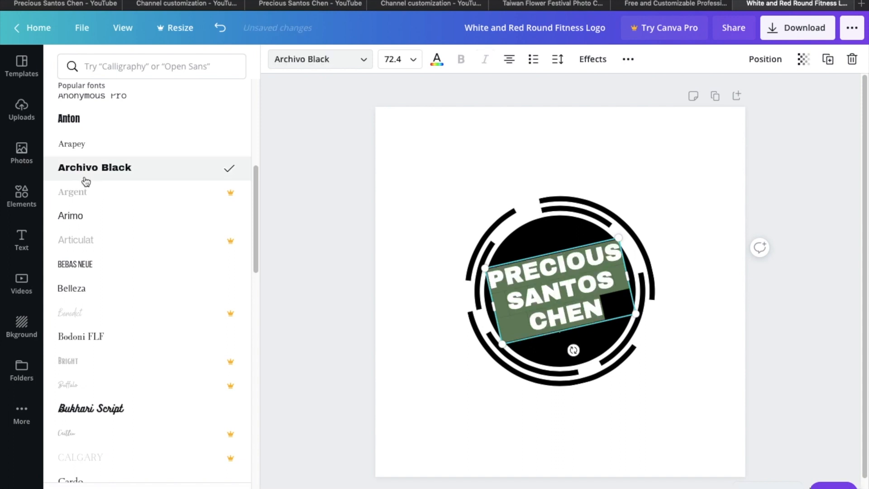
{"action": "left_click", "coordinate": [218, 28]}
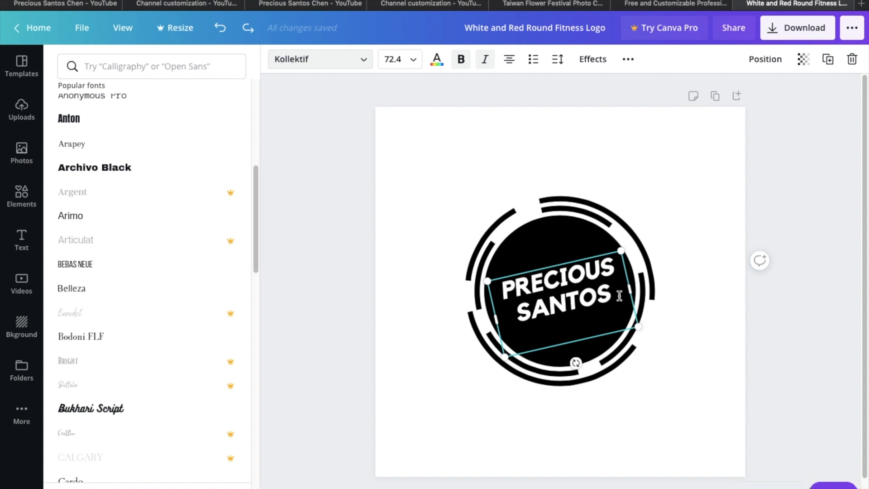
Add 'CHEN' back so the logo text reads 'PRECIOUS SANTOS CHEN'.
{"action": "type", "text": "C"}
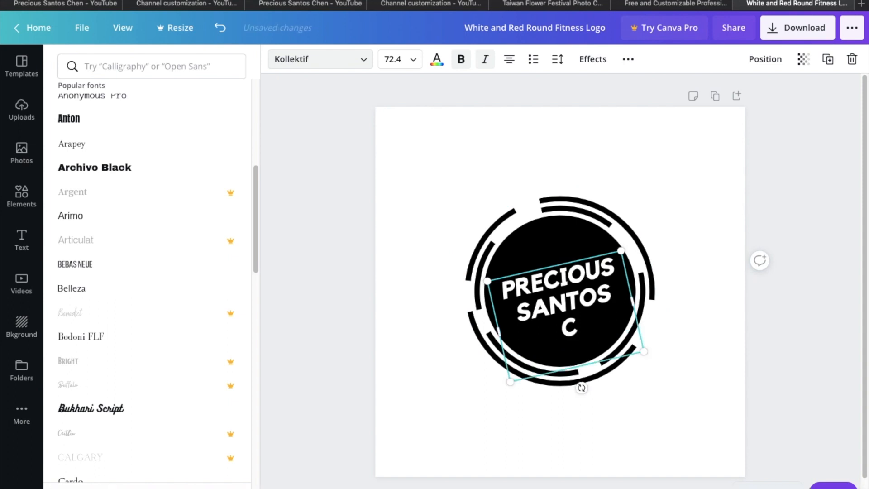
{"action": "type", "text": "HEN"}
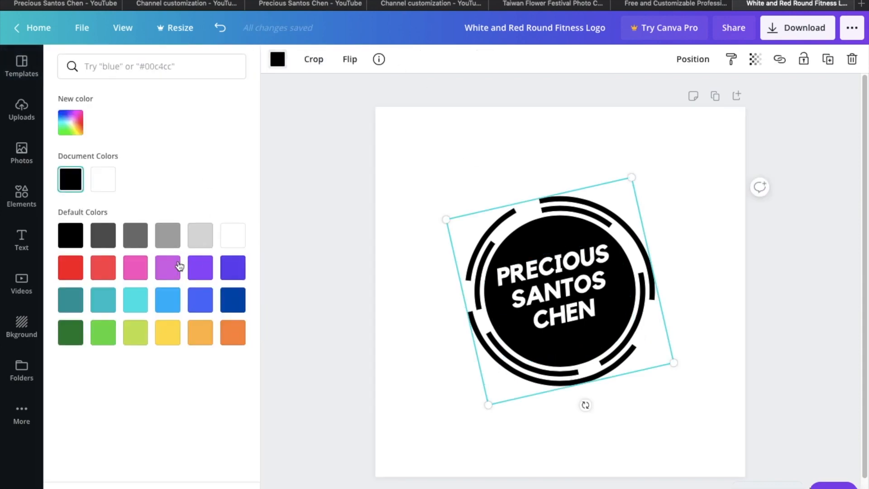
{"action": "left_click", "coordinate": [233, 300]}
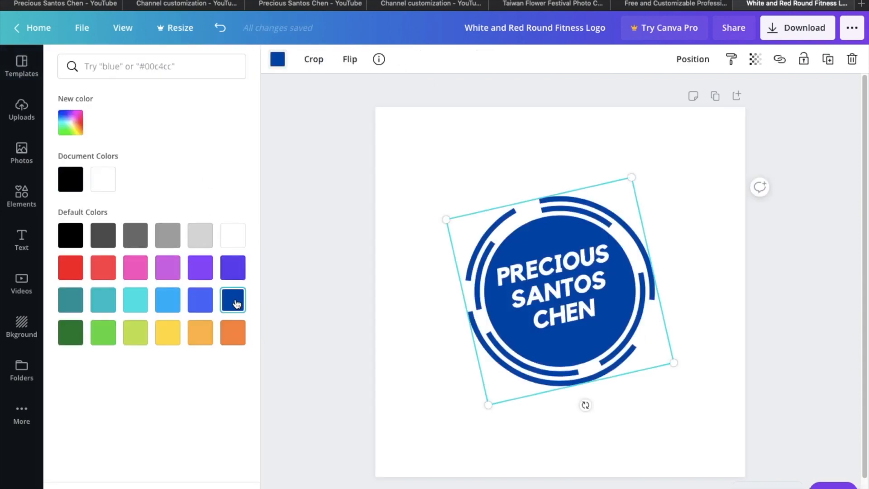
{"action": "left_click", "coordinate": [102, 299]}
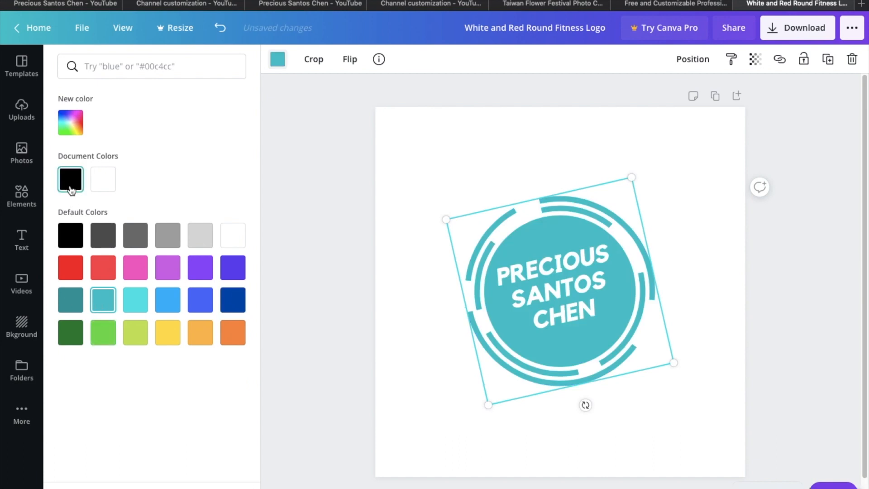
{"action": "left_click", "coordinate": [70, 178]}
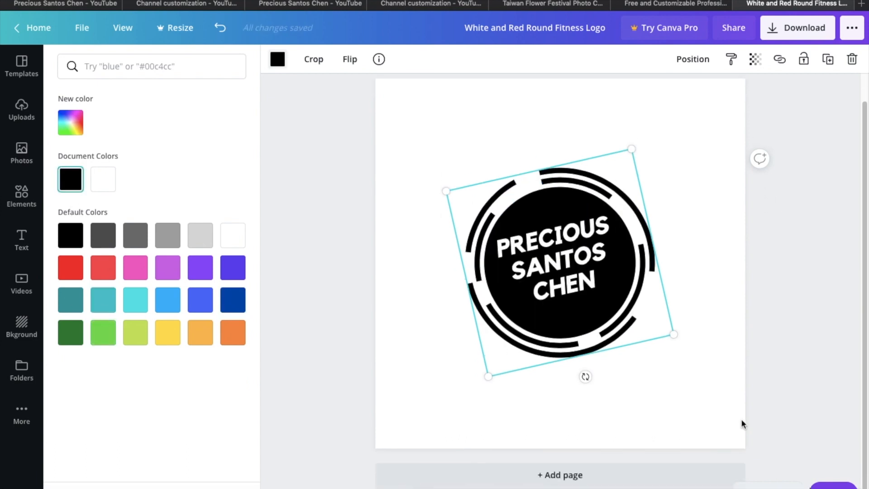
{"action": "mouse_move", "coordinate": [779, 59]}
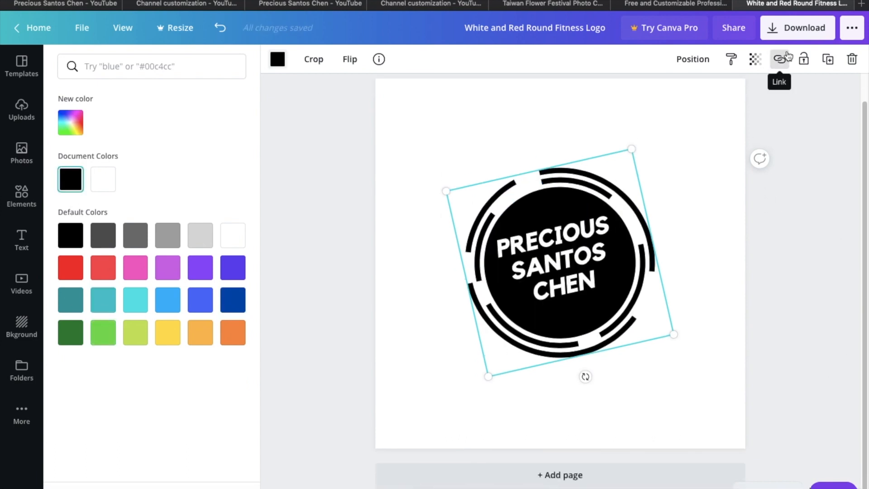
Download the round logo design as a PNG file.
{"action": "left_click", "coordinate": [852, 28]}
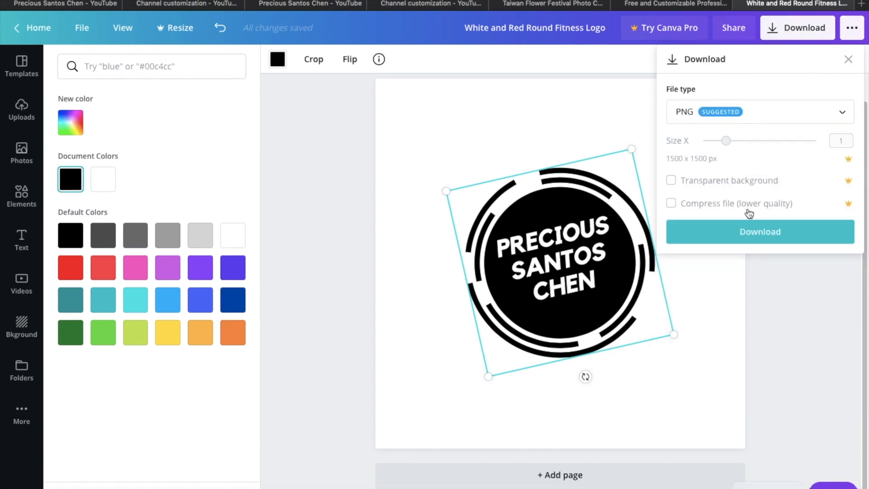
{"action": "mouse_move", "coordinate": [746, 243]}
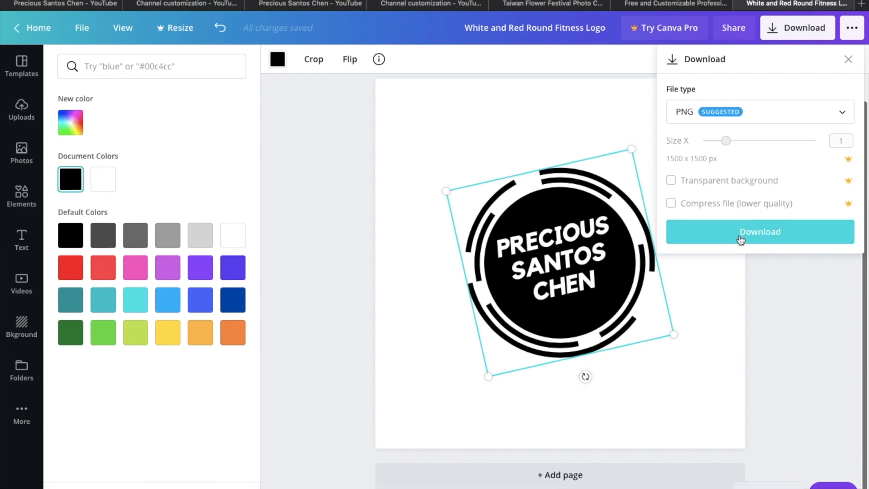
{"action": "left_click", "coordinate": [760, 232]}
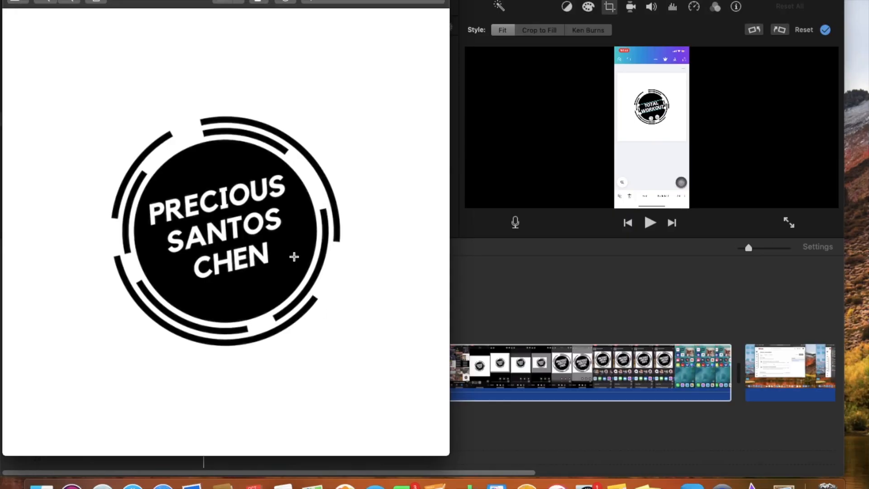
{"action": "mouse_move", "coordinate": [277, 2]}
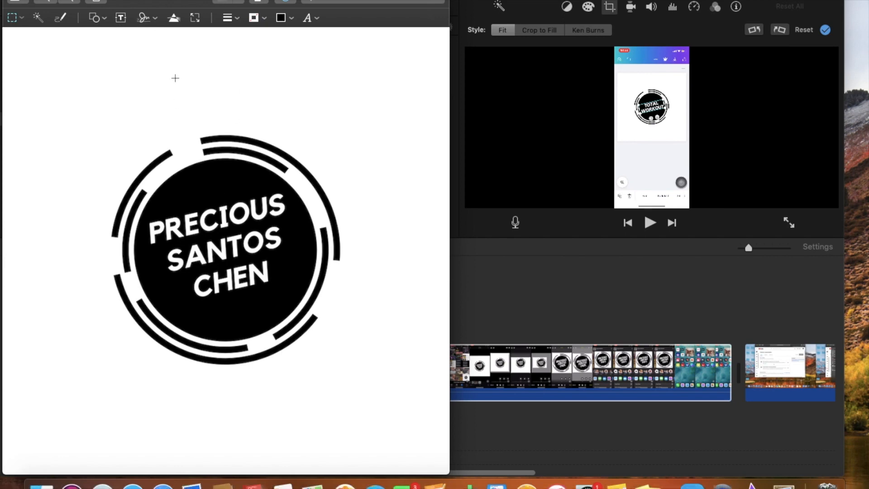
{"action": "mouse_move", "coordinate": [250, 181]}
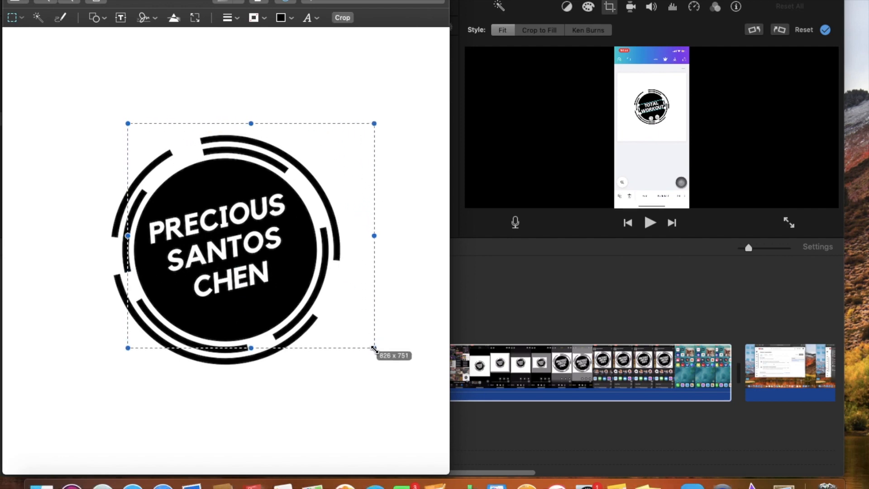
Mark a square crop area around the round logo in Preview.
{"action": "left_click_drag", "start_coordinate": [373, 348], "coordinate": [355, 364]}
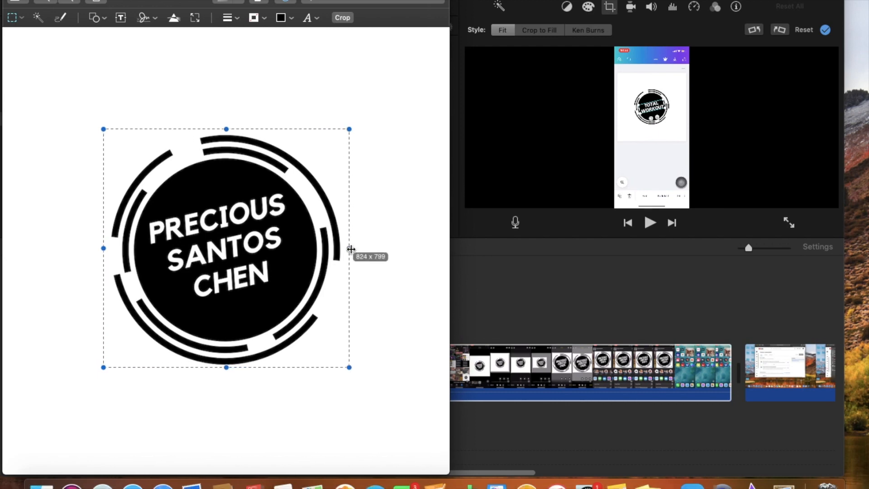
{"action": "mouse_move", "coordinate": [357, 98]}
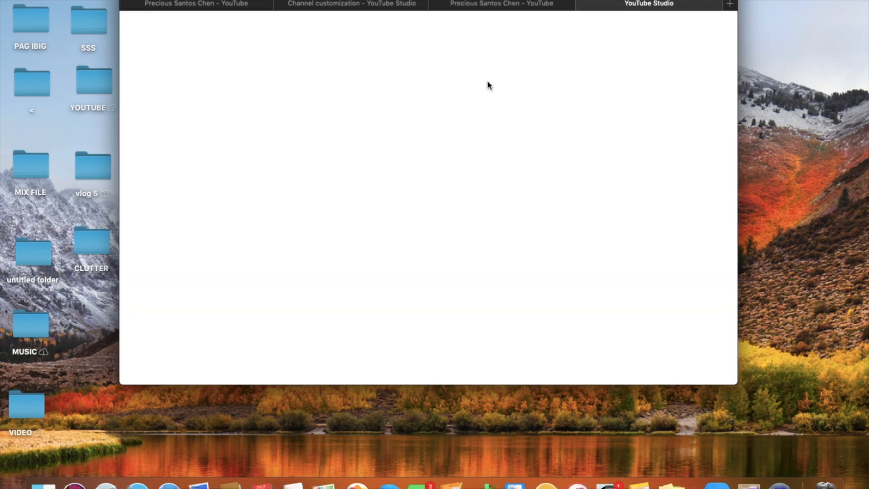
Open YouTube Studio's Branding settings and start a Video watermark upload.
{"action": "left_click", "coordinate": [650, 4]}
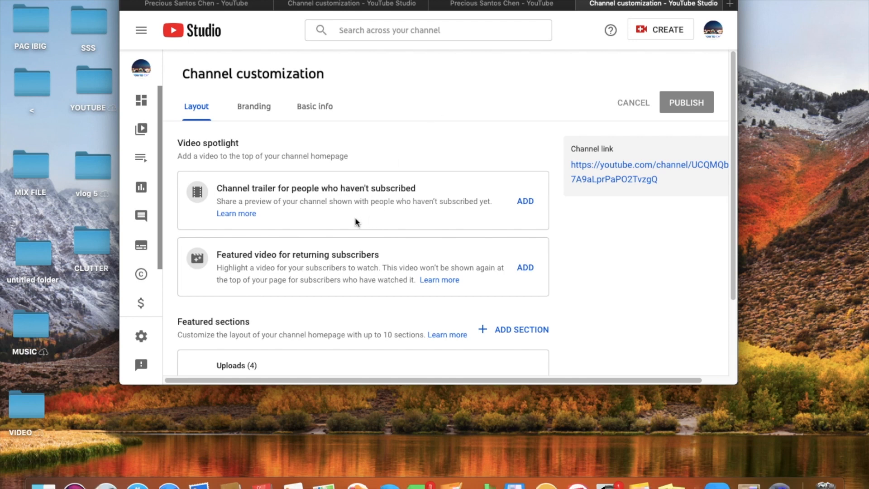
{"action": "mouse_move", "coordinate": [210, 203]}
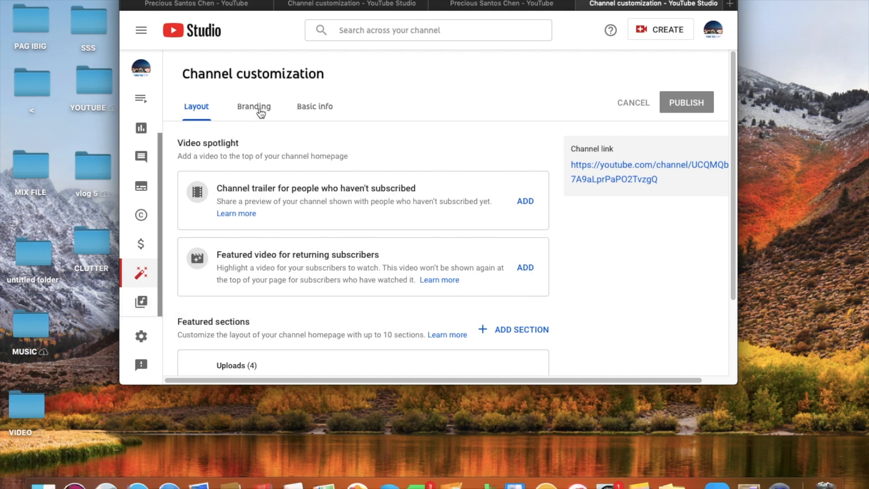
{"action": "left_click", "coordinate": [254, 106]}
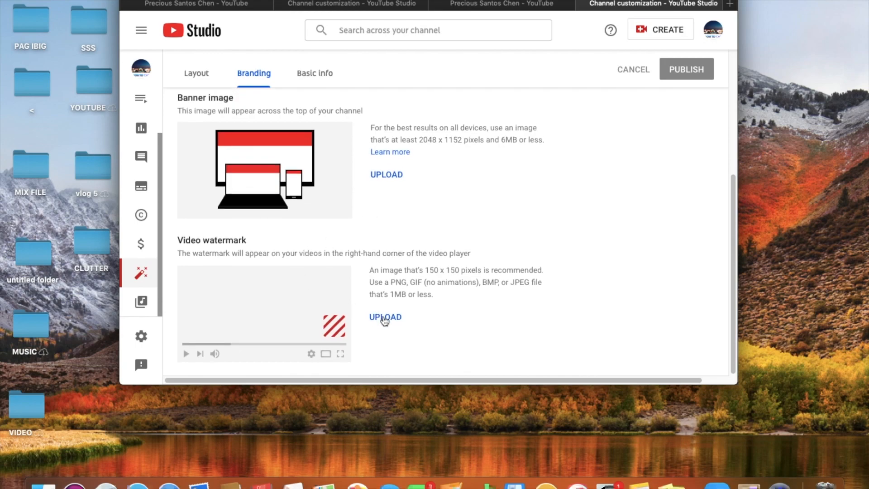
{"action": "left_click", "coordinate": [386, 316]}
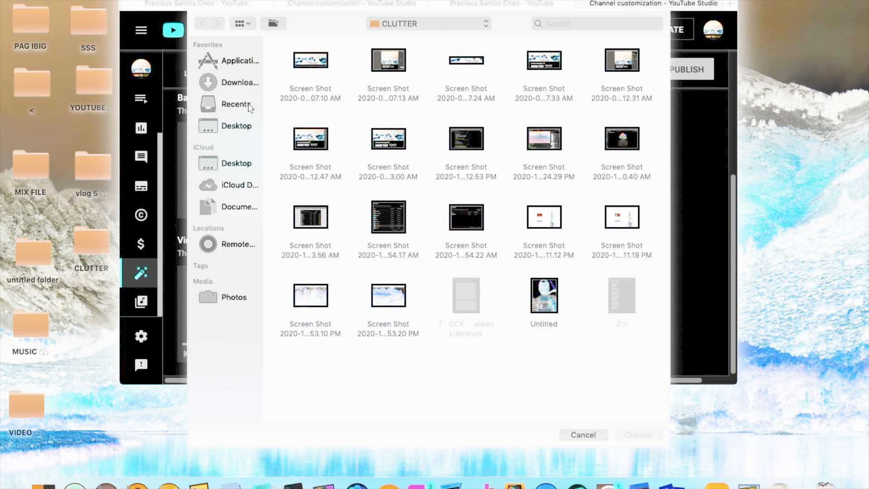
Choose the round logo image from the Downloads folder as the watermark.
{"action": "left_click", "coordinate": [236, 82]}
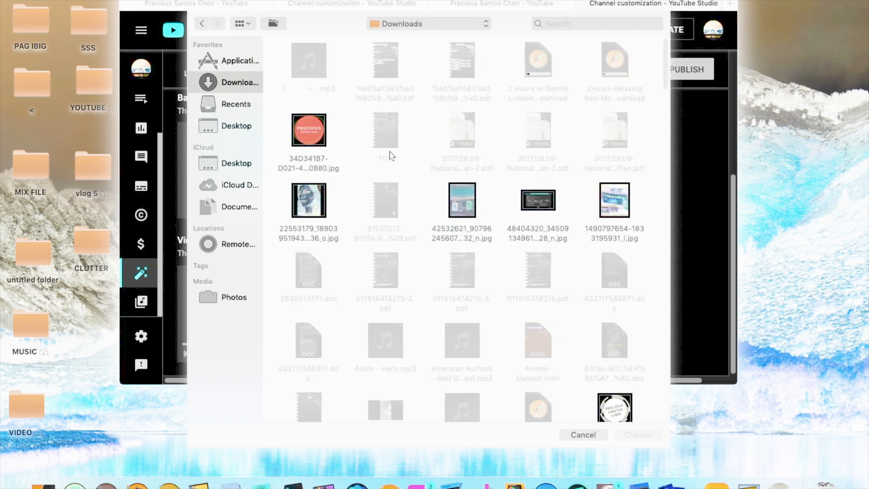
{"action": "scroll", "scroll_direction": "down", "scroll_amount": 3}
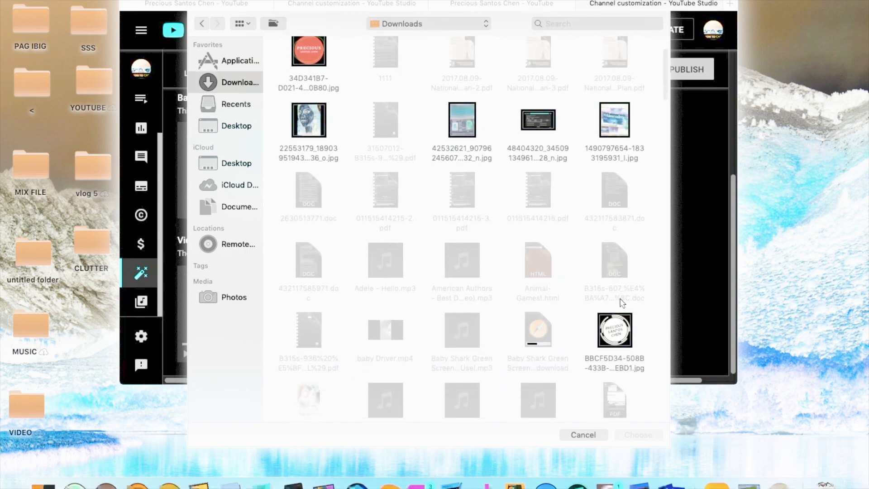
{"action": "left_click", "coordinate": [615, 330]}
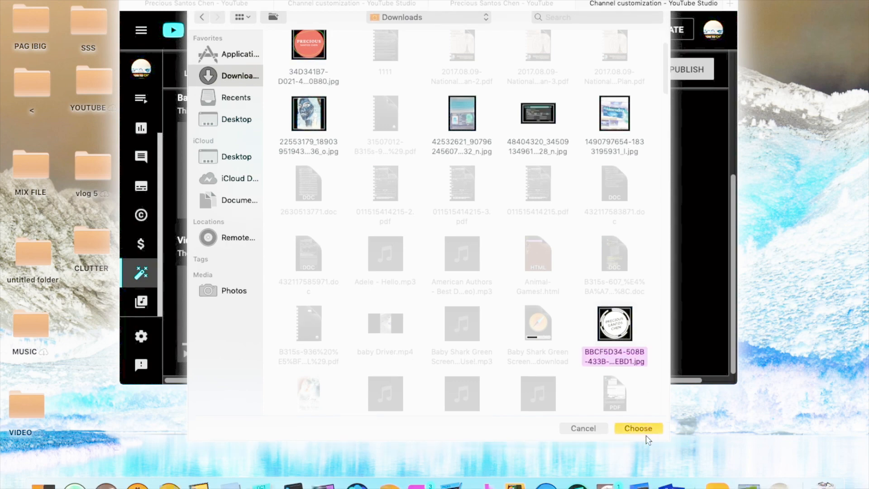
{"action": "left_click", "coordinate": [638, 428]}
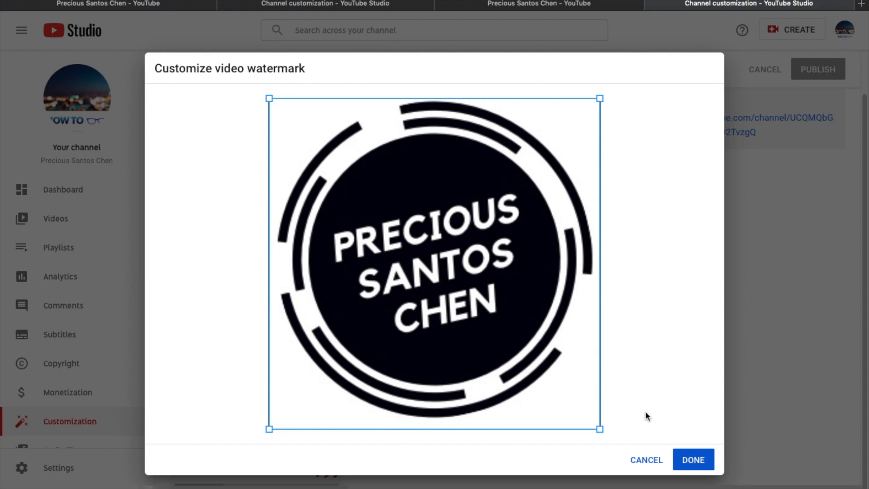
Accept the watermark crop, show it for the entire video, then view the channel page.
{"action": "left_click", "coordinate": [693, 460]}
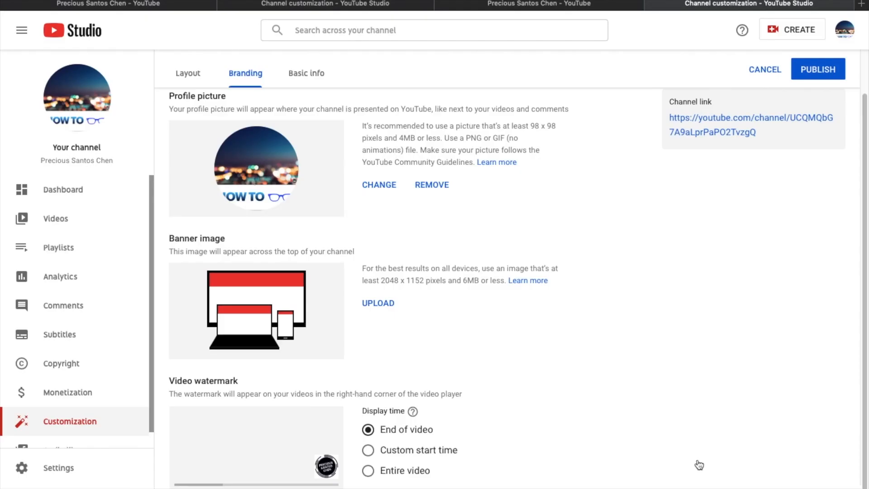
{"action": "mouse_move", "coordinate": [380, 442]}
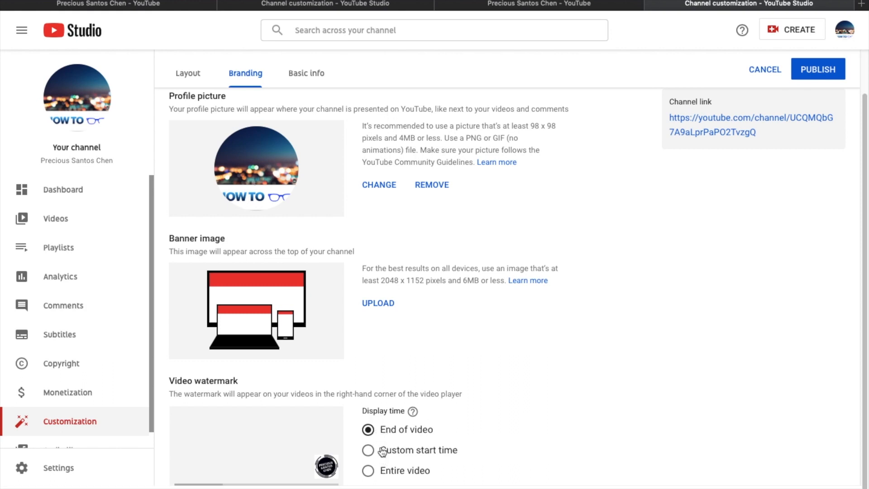
{"action": "mouse_move", "coordinate": [376, 478]}
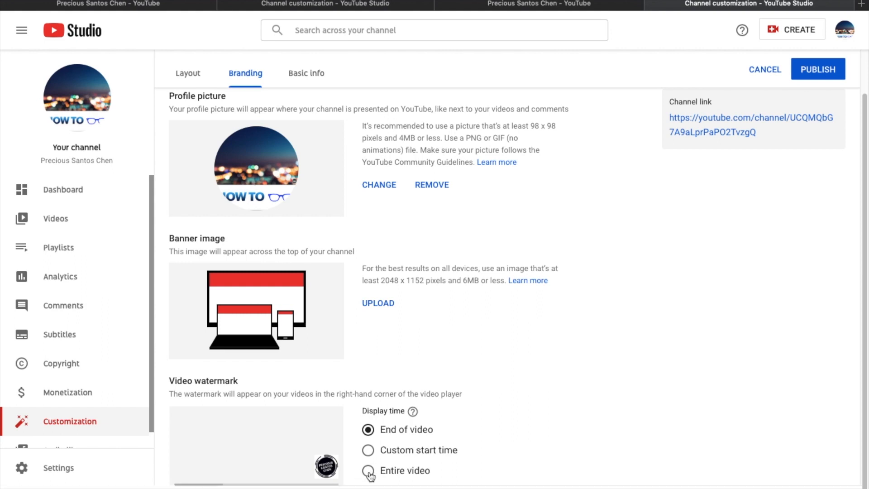
{"action": "left_click", "coordinate": [368, 470]}
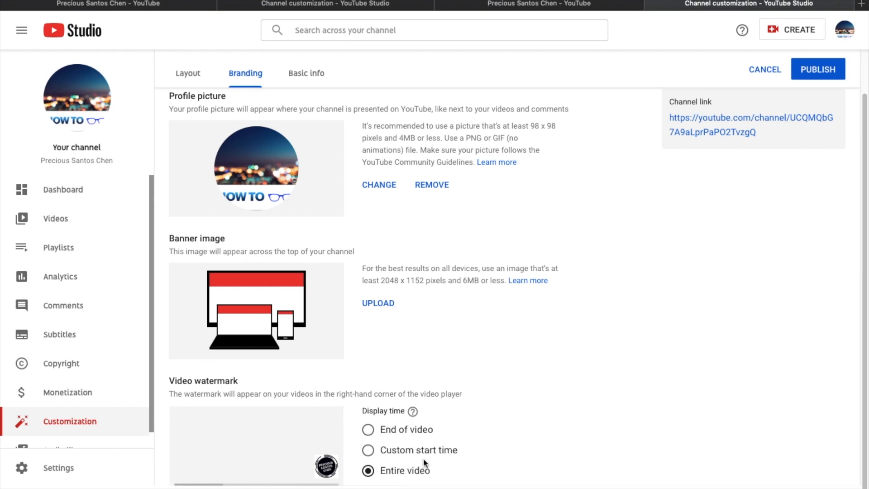
{"action": "scroll", "scroll_direction": "down", "scroll_amount": 3}
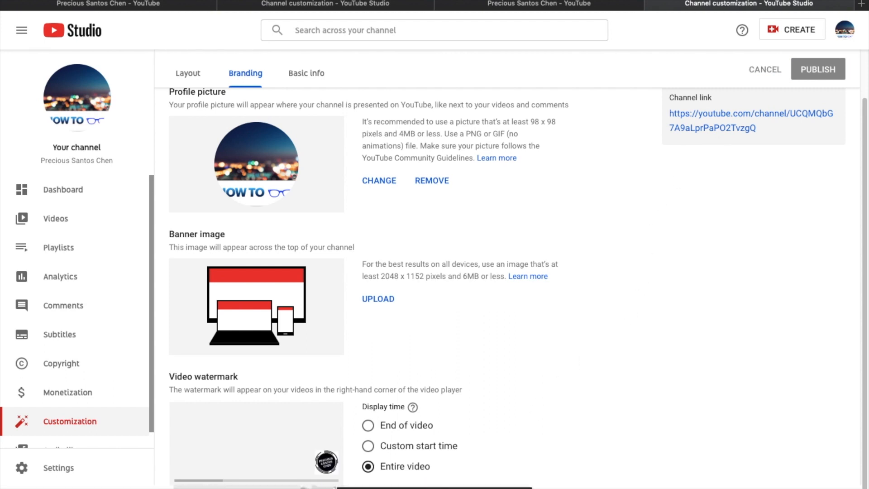
{"action": "left_click", "coordinate": [770, 4]}
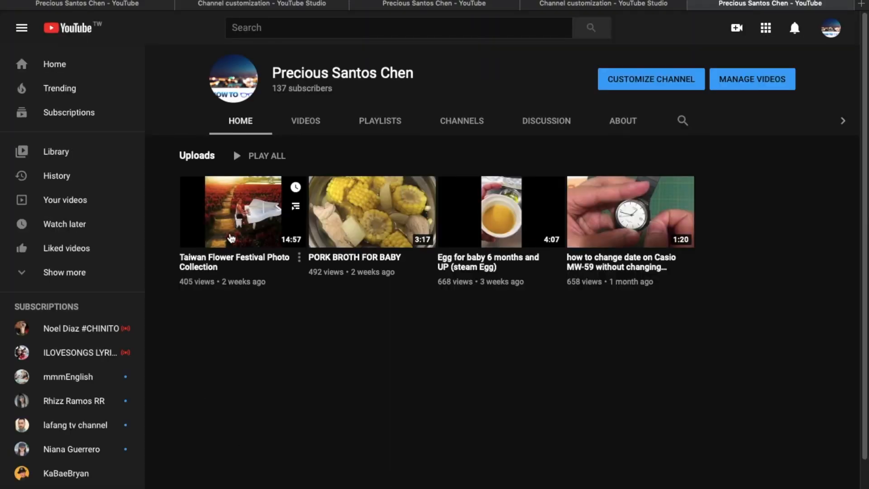
Play the Taiwan Flower Festival Photo Collection video from the channel Home page.
{"action": "left_click", "coordinate": [233, 212]}
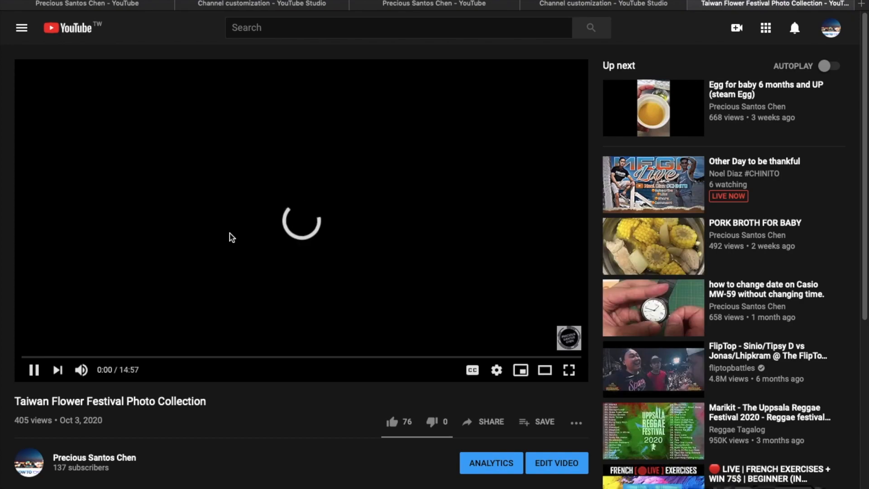